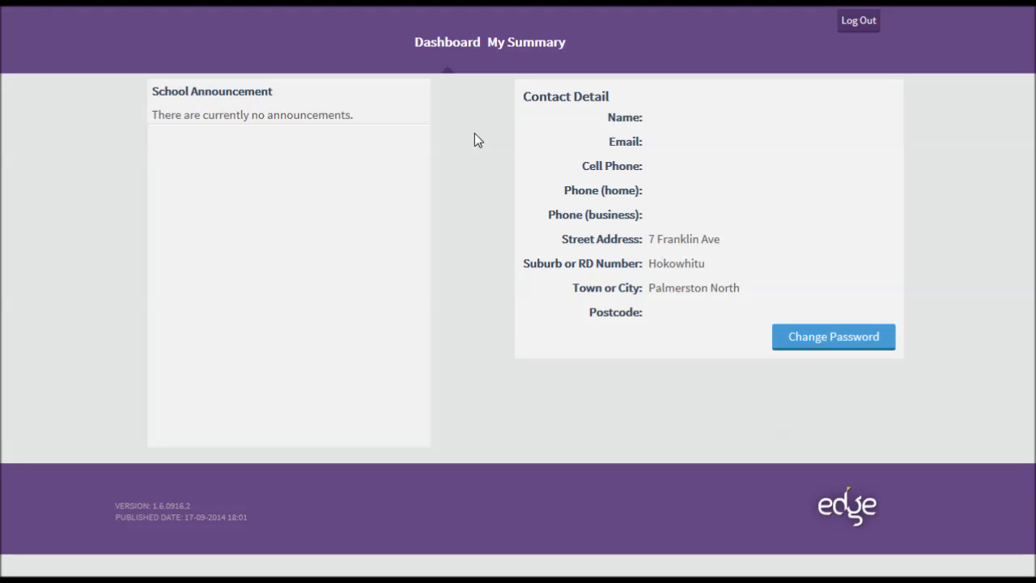
{"action": "mouse_move", "coordinate": [524, 43]}
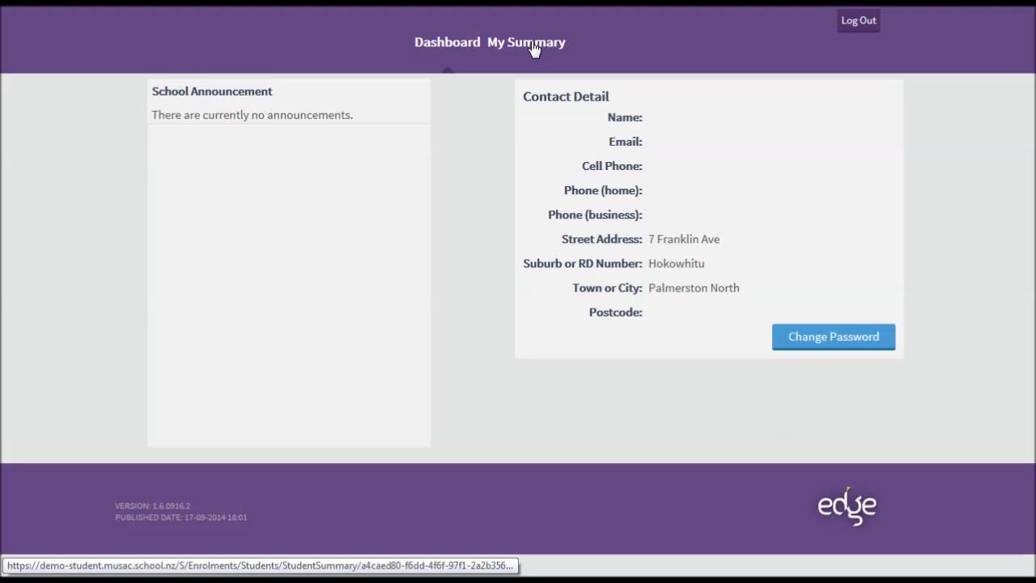
Show the My Summary page with enrolment details and today's timetable.
{"action": "left_click", "coordinate": [526, 42]}
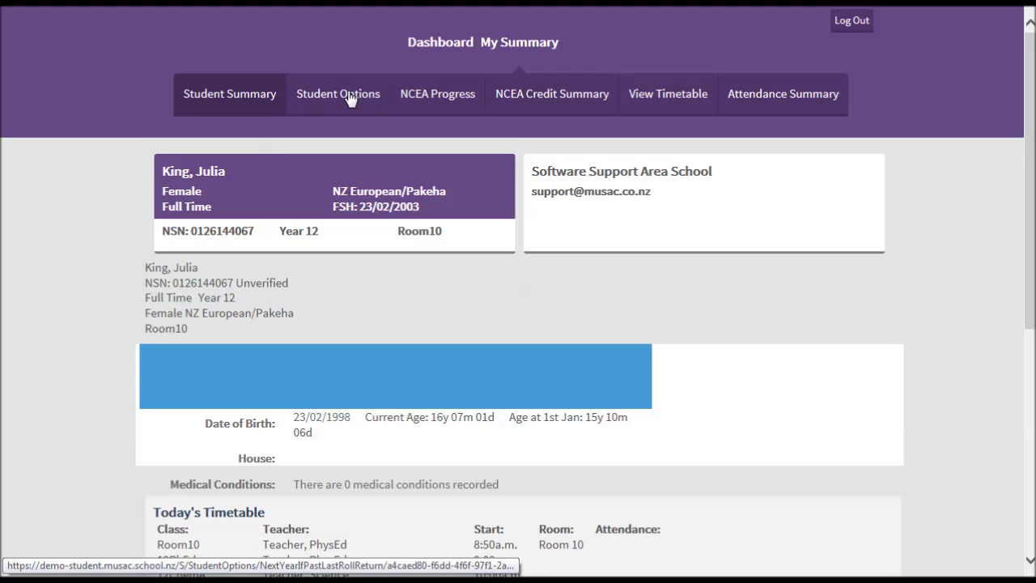
Show the Student Options course list for Year 13 with 0/6 selected.
{"action": "left_click", "coordinate": [337, 94]}
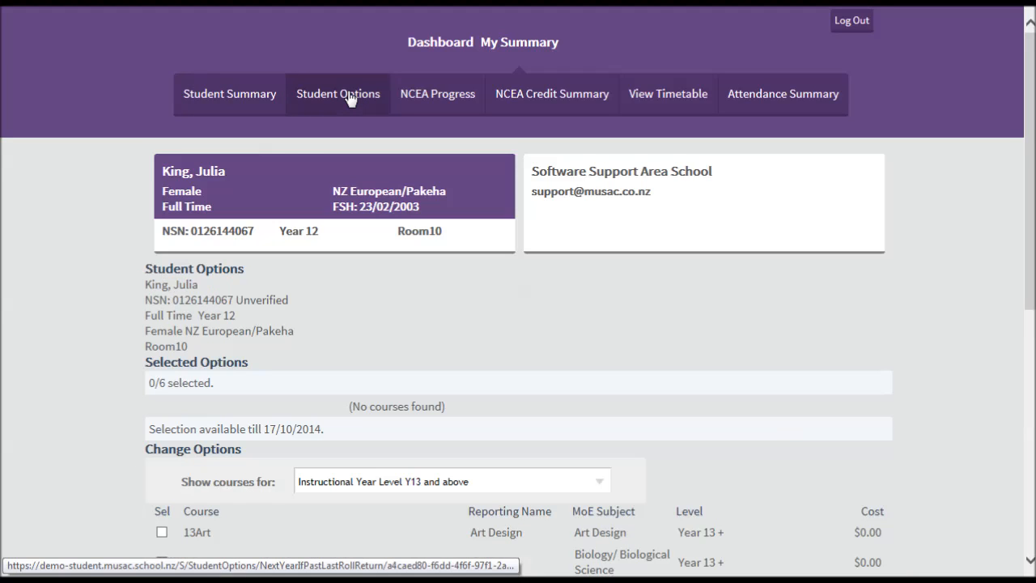
{"action": "scroll", "scroll_direction": "down", "scroll_amount": 3}
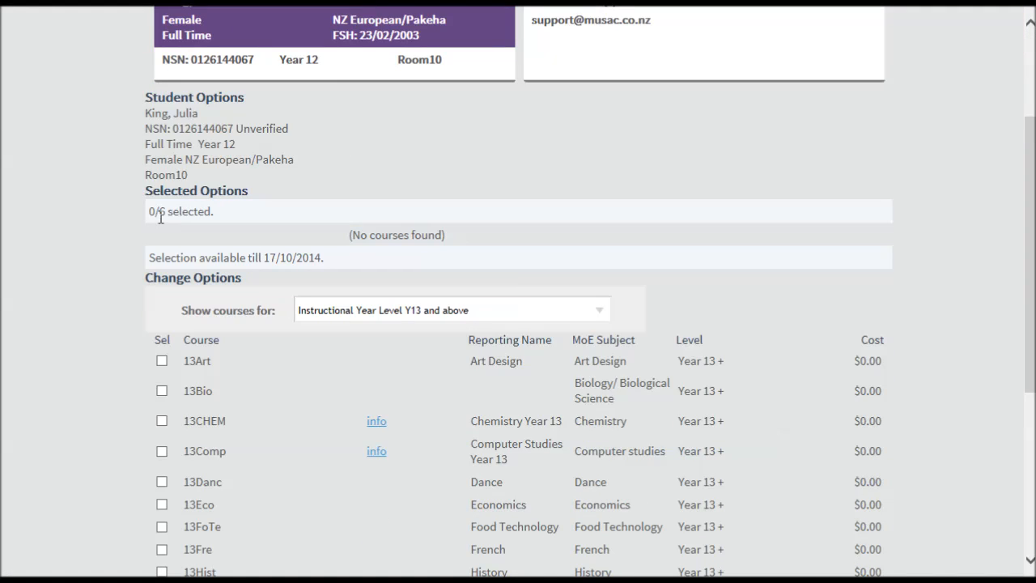
{"action": "mouse_move", "coordinate": [165, 215]}
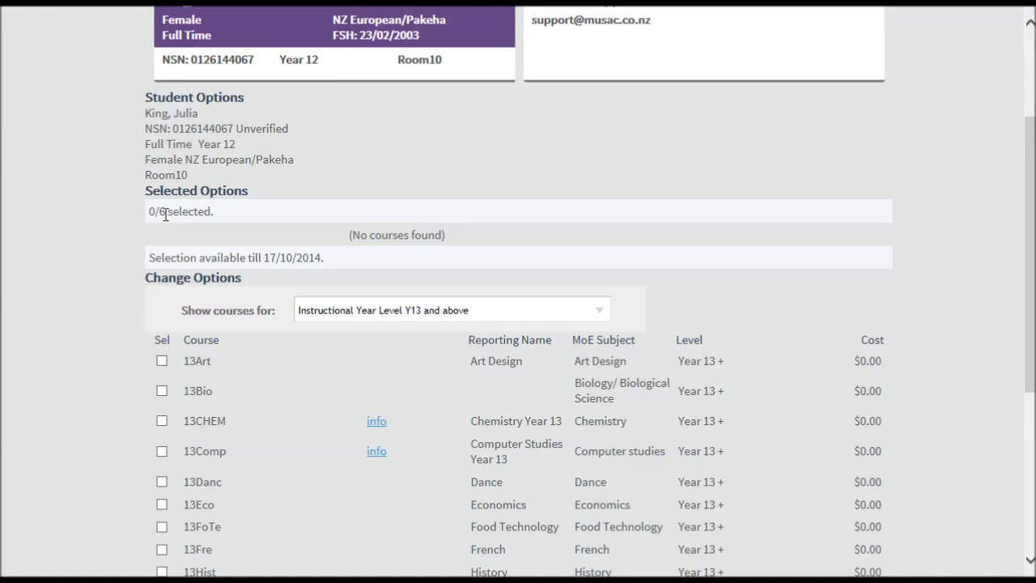
{"action": "mouse_move", "coordinate": [186, 257]}
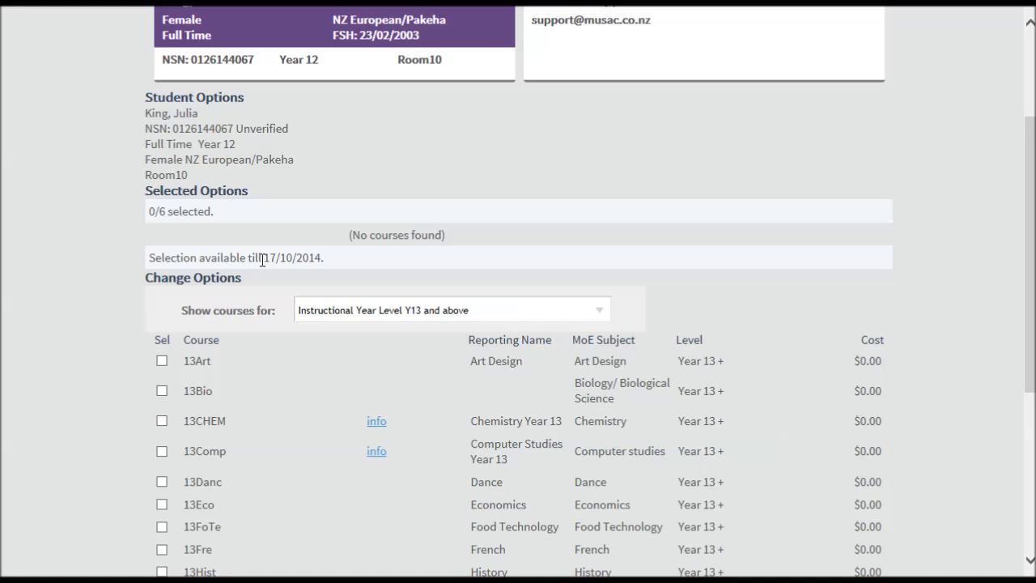
Save Biology, Chemistry, Computer Studies, Dance, Food Technology and French as the six options.
{"action": "scroll", "scroll_direction": "down", "scroll_amount": 3}
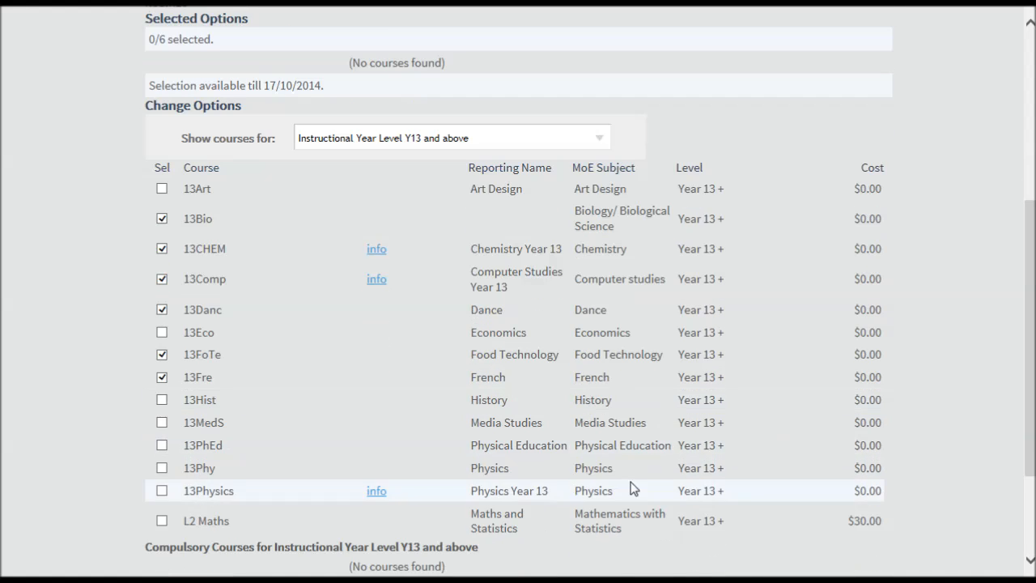
{"action": "left_click", "coordinate": [855, 529]}
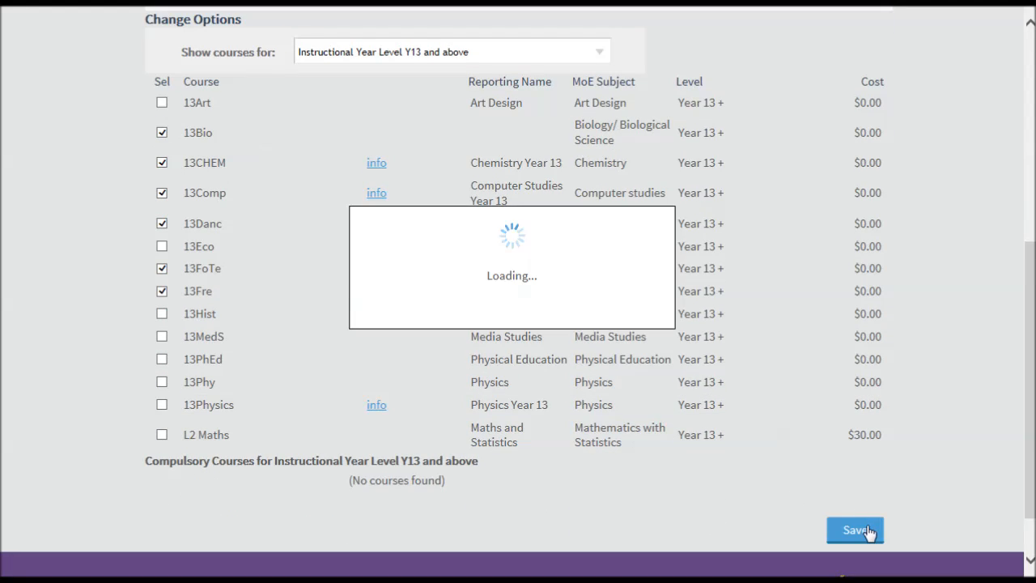
{"action": "left_click", "coordinate": [855, 529]}
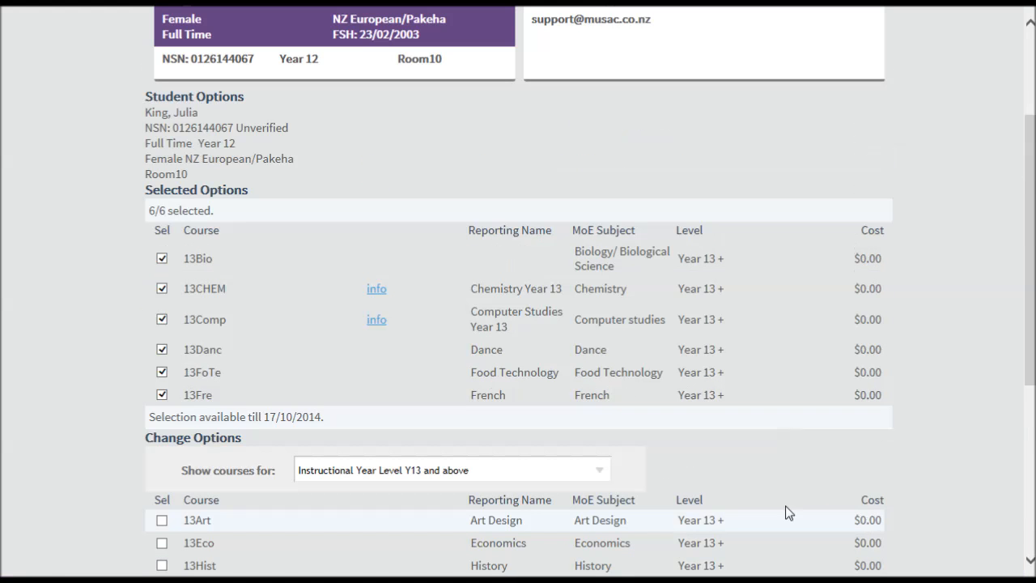